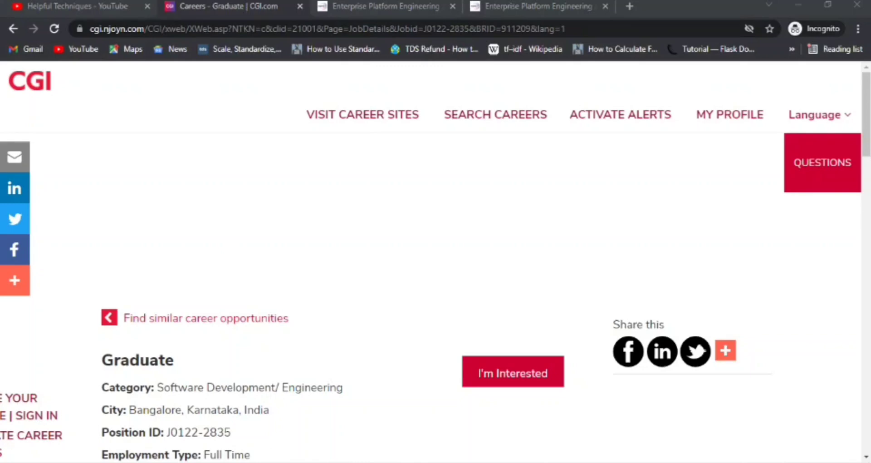
Skim the CGI Graduate Software Development posting, then bring up the Helpful Techniques YouTube channel
{"action": "scroll", "scroll_direction": "down", "scroll_amount": 3}
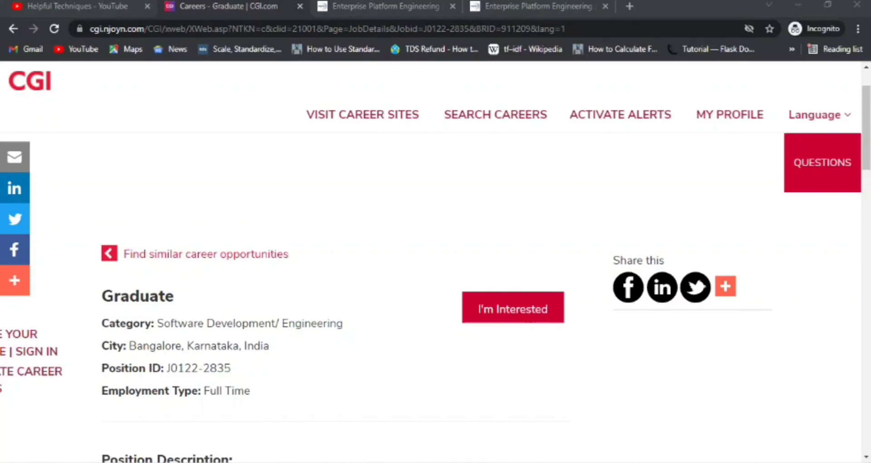
{"action": "left_click", "coordinate": [68, 7]}
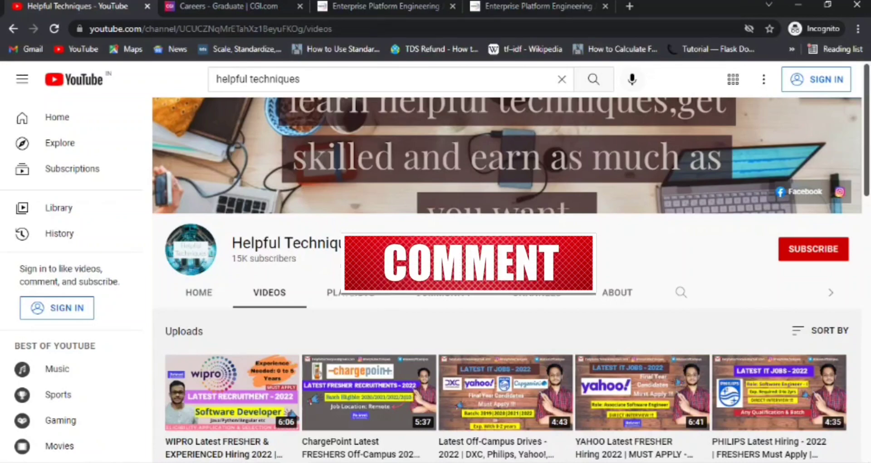
Scroll through the Helpful Techniques channel's uploaded videos
{"action": "scroll", "scroll_direction": "down", "scroll_amount": 3}
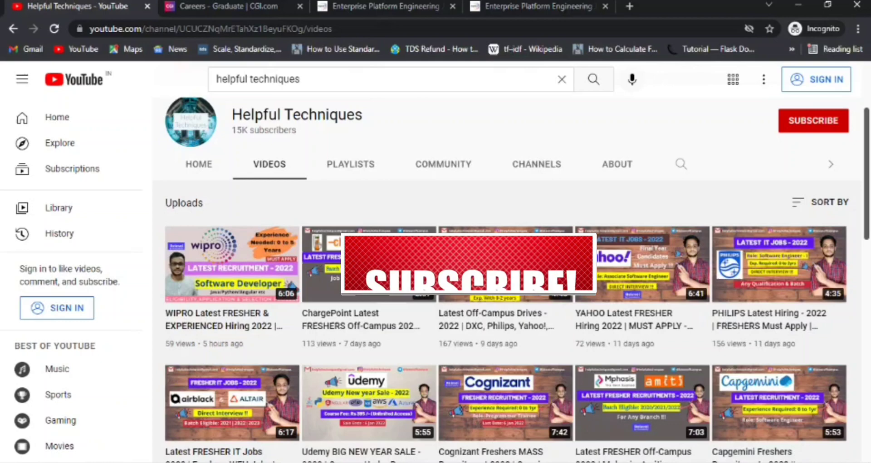
{"action": "scroll", "scroll_direction": "down", "scroll_amount": 3}
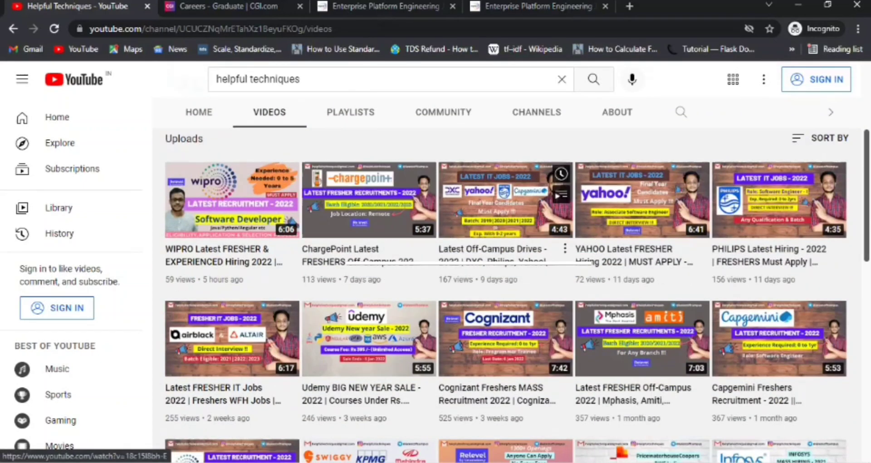
{"action": "scroll", "scroll_direction": "down", "scroll_amount": 3}
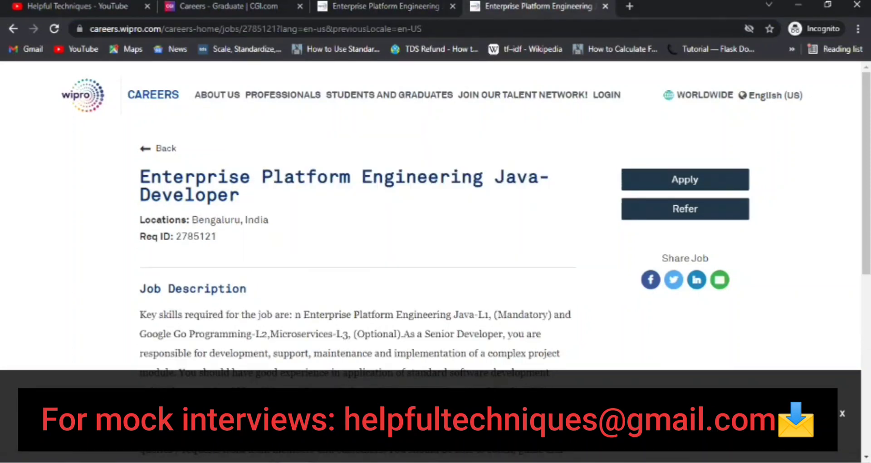
Review the Bengaluru and Chennai Wipro Java-Developer postings, then return to CGI's Graduate posting
{"action": "scroll", "scroll_direction": "down", "scroll_amount": 3}
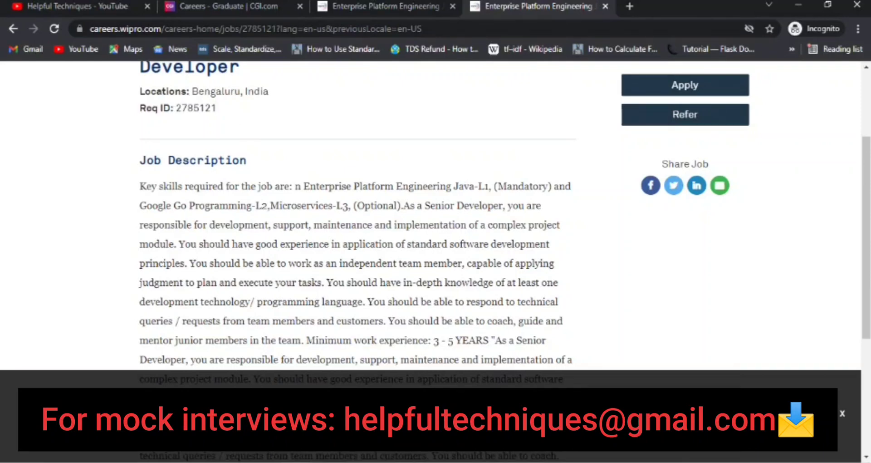
{"action": "left_click_drag", "start_coordinate": [430, 340], "coordinate": [476, 340]}
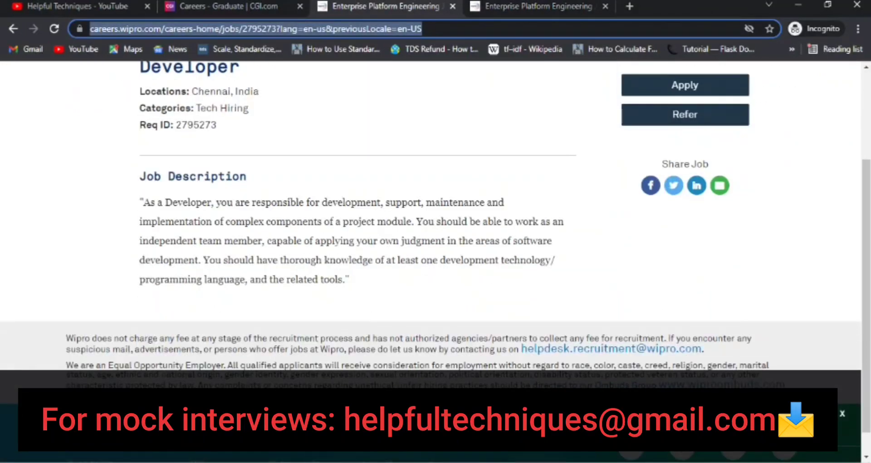
{"action": "scroll", "scroll_direction": "up", "scroll_amount": 3}
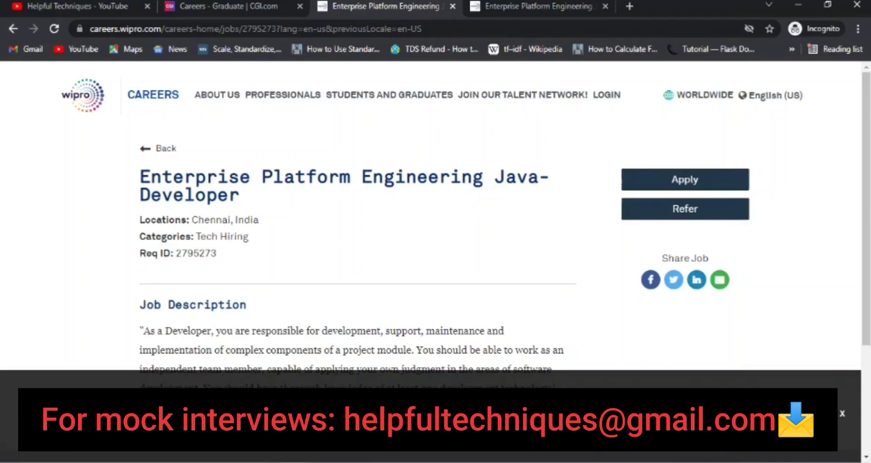
{"action": "left_click", "coordinate": [232, 6]}
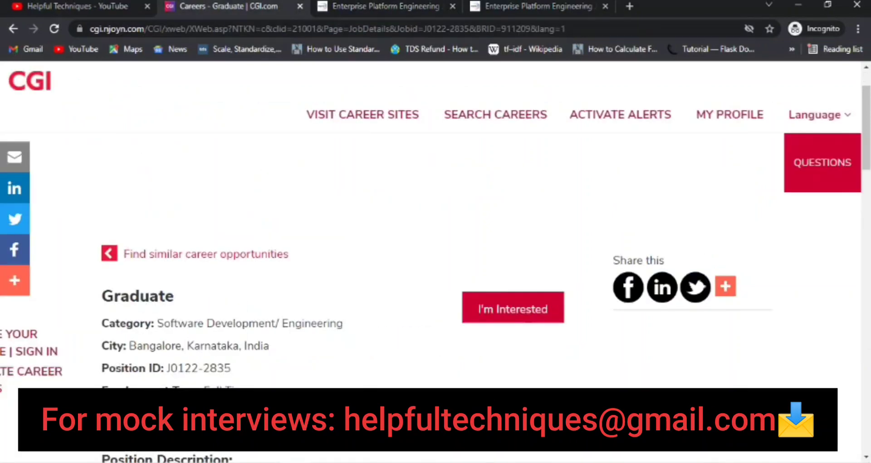
Read the Graduate posting, highlighting 'Full Time' and 'Graduate' in its details
{"action": "scroll", "scroll_direction": "down", "scroll_amount": 3}
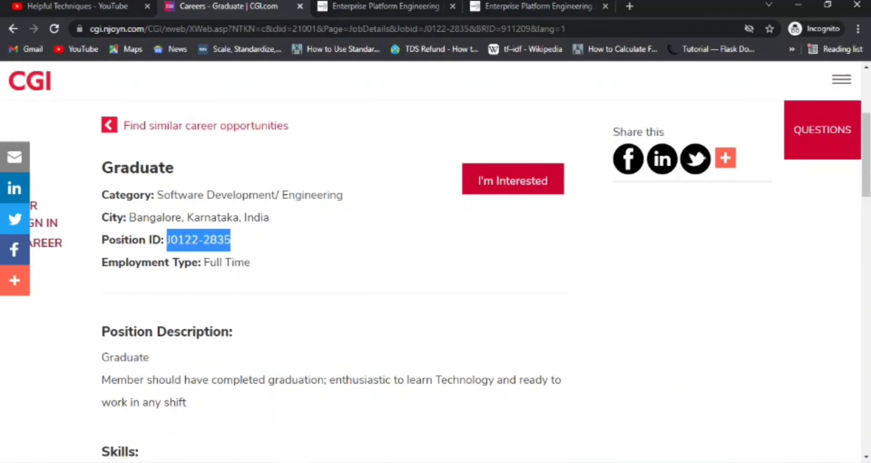
{"action": "scroll", "scroll_direction": "down", "scroll_amount": 3}
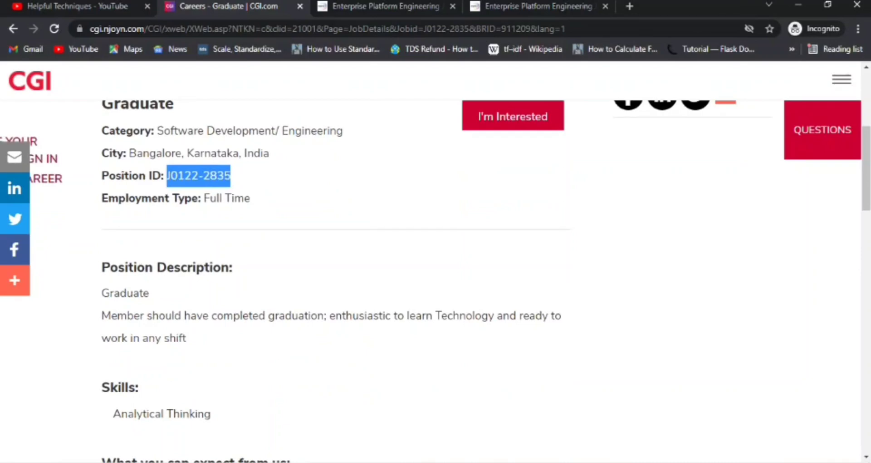
{"action": "double_click", "coordinate": [226, 198]}
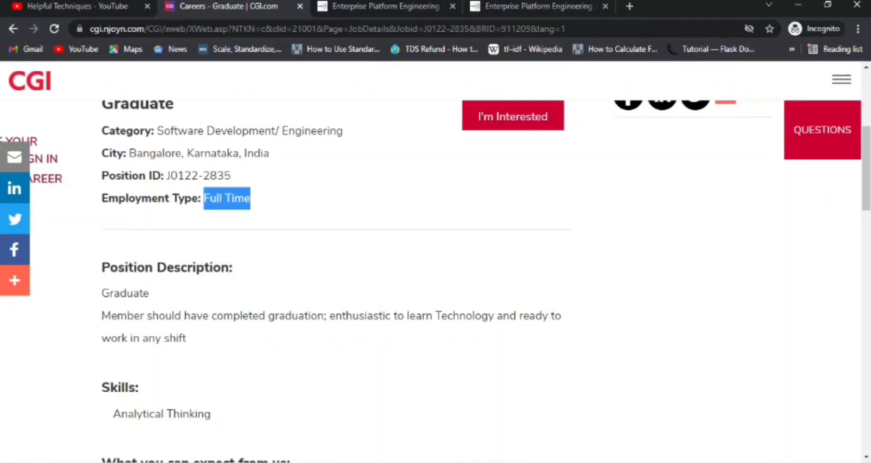
{"action": "double_click", "coordinate": [125, 293]}
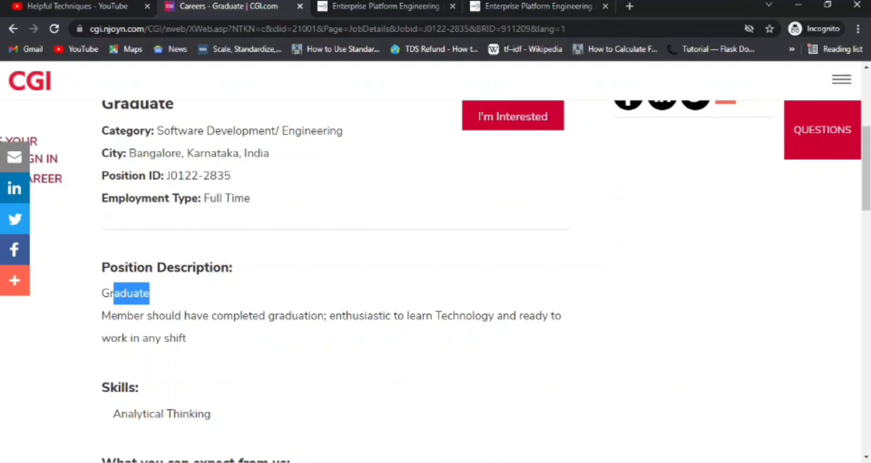
Scroll through the rest of the description and choose I'm Interested to apply
{"action": "scroll", "scroll_direction": "down", "scroll_amount": 3}
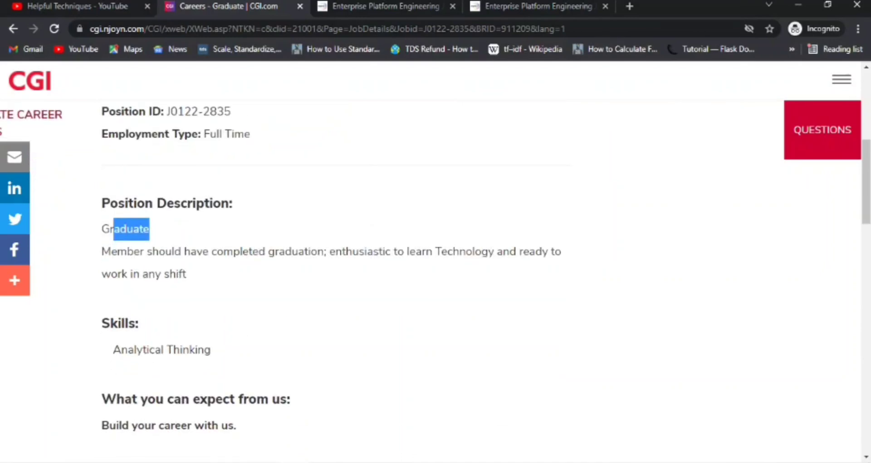
{"action": "scroll", "scroll_direction": "down", "scroll_amount": 3}
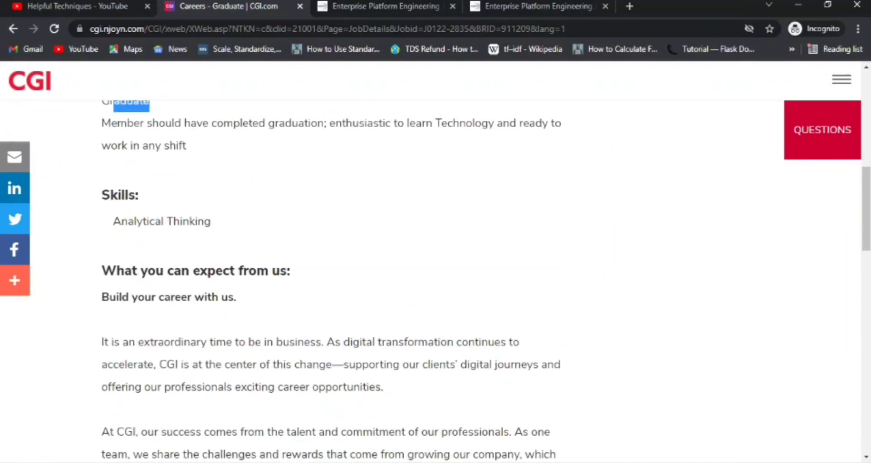
{"action": "scroll", "scroll_direction": "down", "scroll_amount": 3}
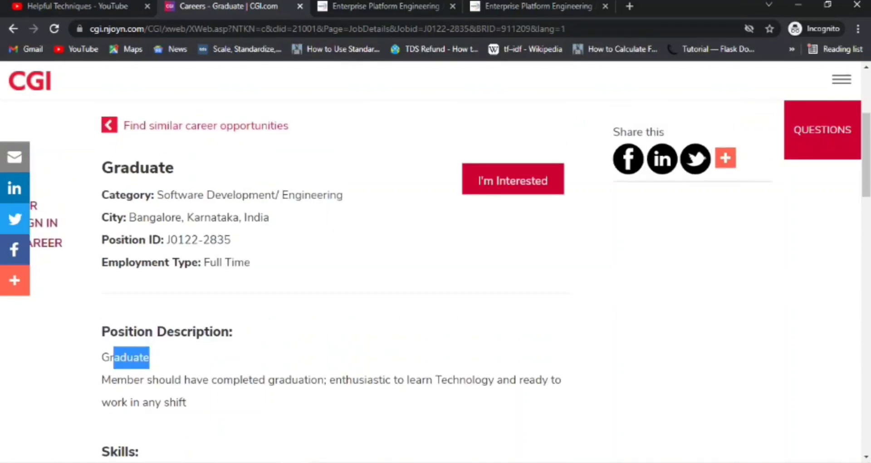
{"action": "left_click", "coordinate": [513, 179]}
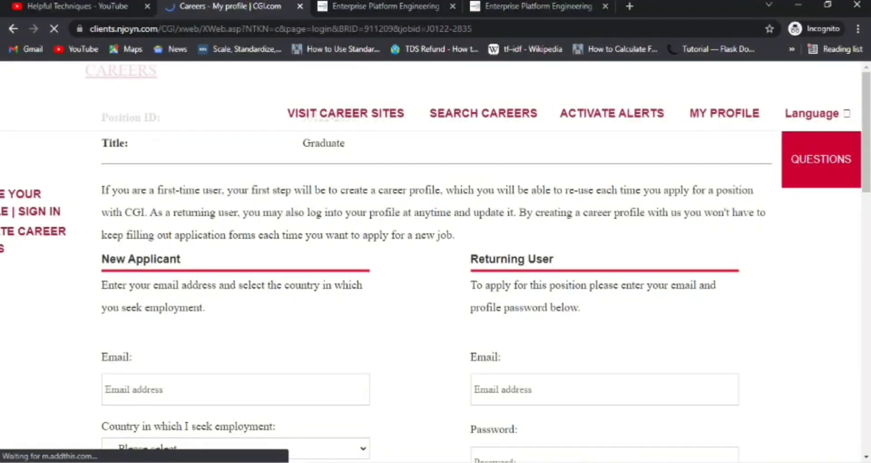
{"action": "scroll", "scroll_direction": "down", "scroll_amount": 3}
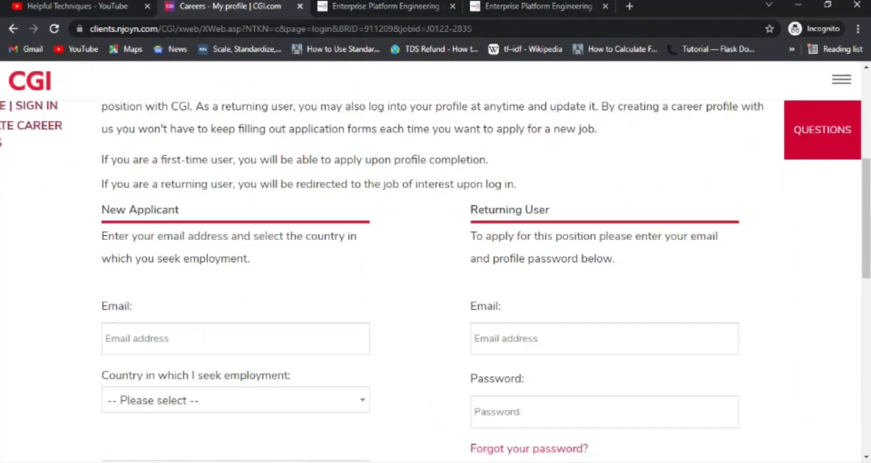
{"action": "scroll", "scroll_direction": "down", "scroll_amount": 3}
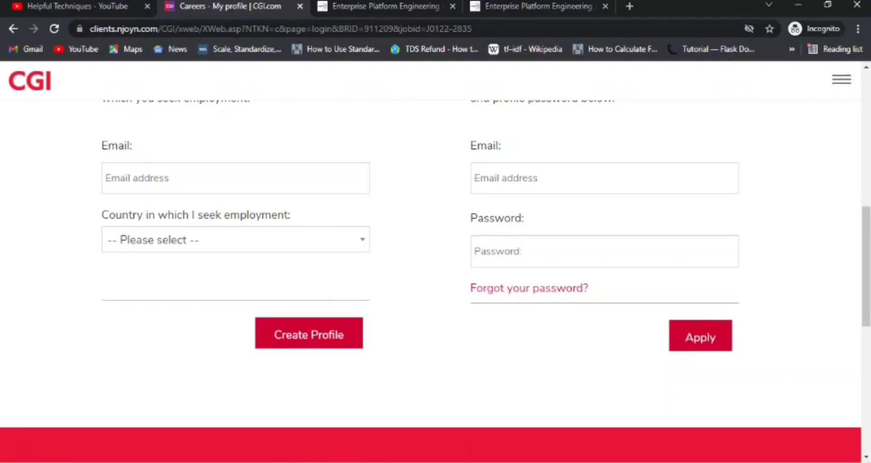
{"action": "scroll", "scroll_direction": "up", "scroll_amount": 3}
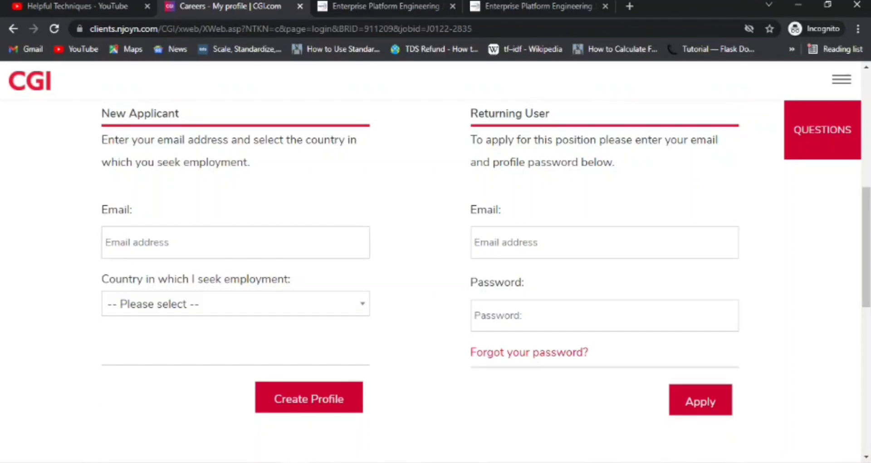
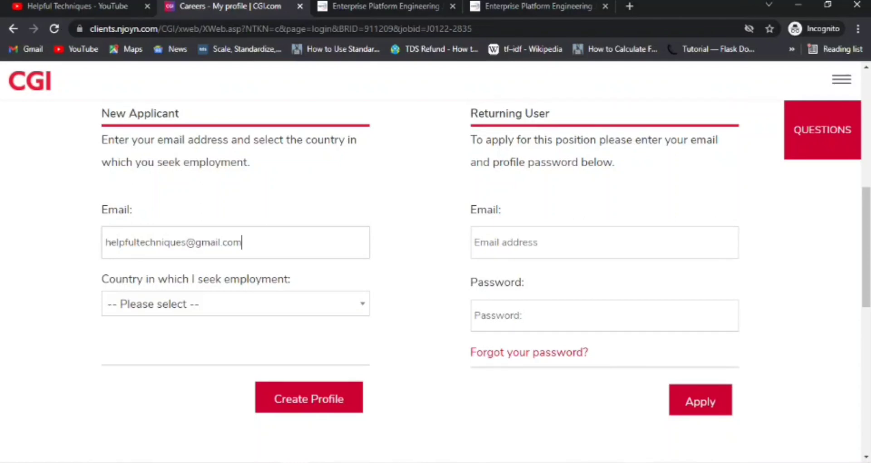
Choose India as the country of employment and submit Create Profile
{"action": "left_click", "coordinate": [235, 303]}
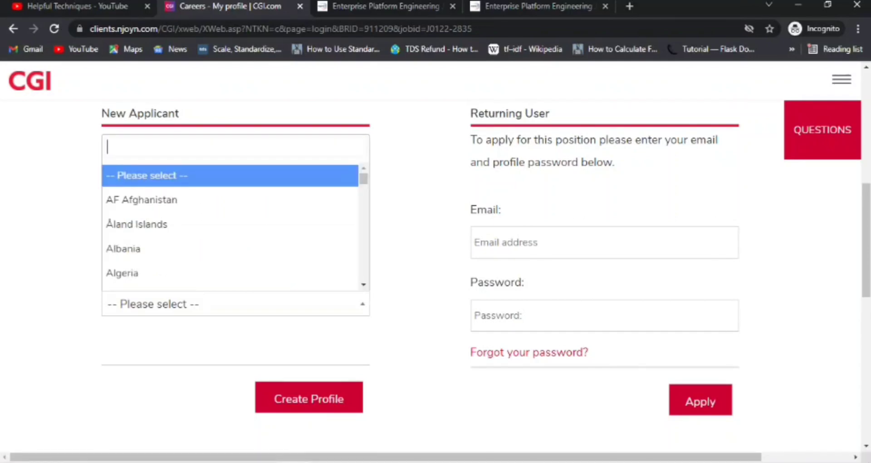
{"action": "type", "text": "ind"}
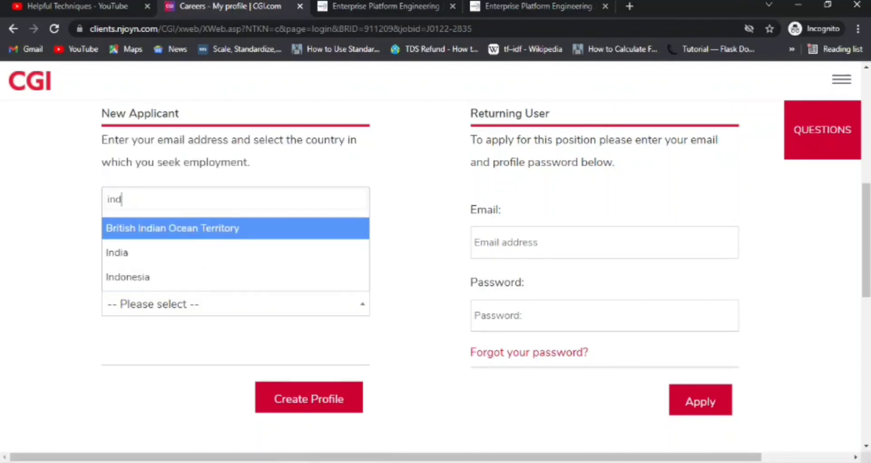
{"action": "left_click", "coordinate": [117, 252]}
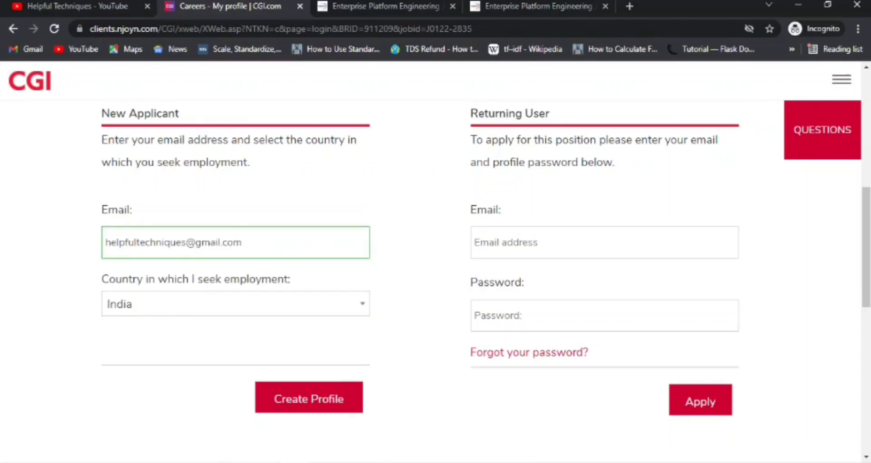
{"action": "left_click", "coordinate": [309, 397]}
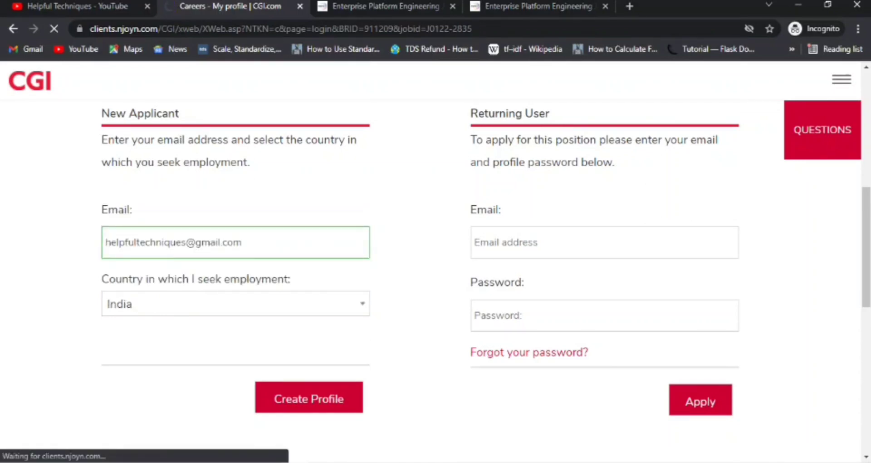
{"action": "left_click", "coordinate": [309, 397]}
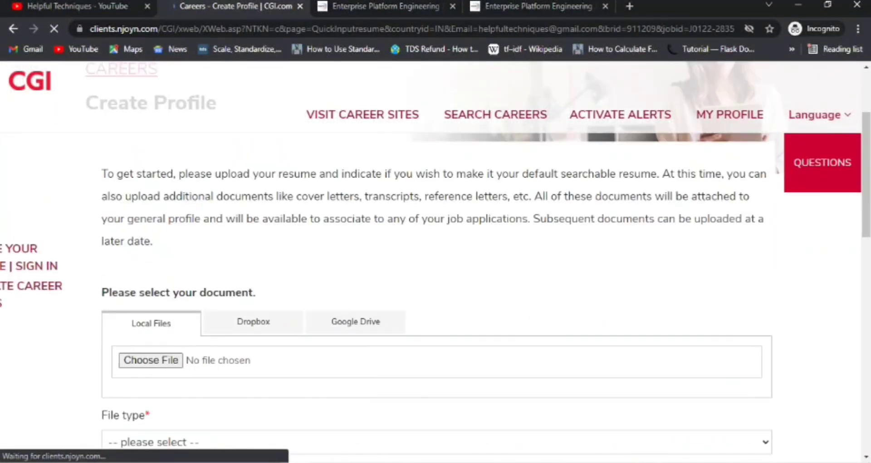
Select Resume as the document file type on the Create Profile page
{"action": "scroll", "scroll_direction": "down", "scroll_amount": 3}
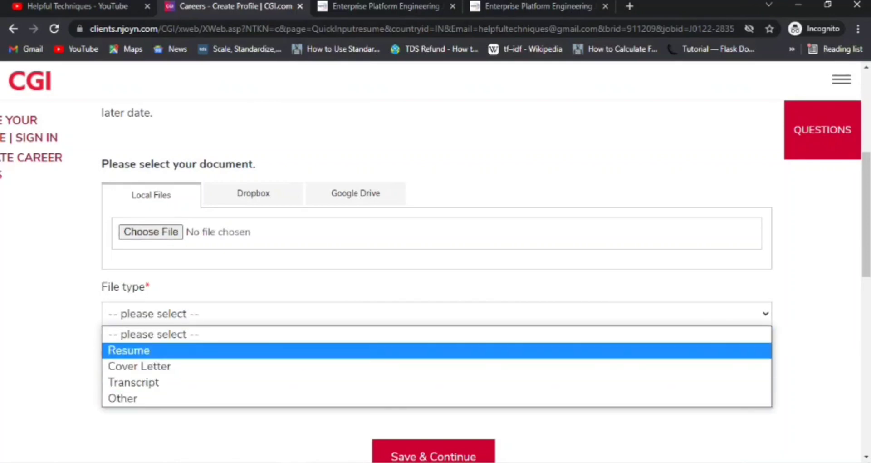
{"action": "left_click", "coordinate": [129, 350]}
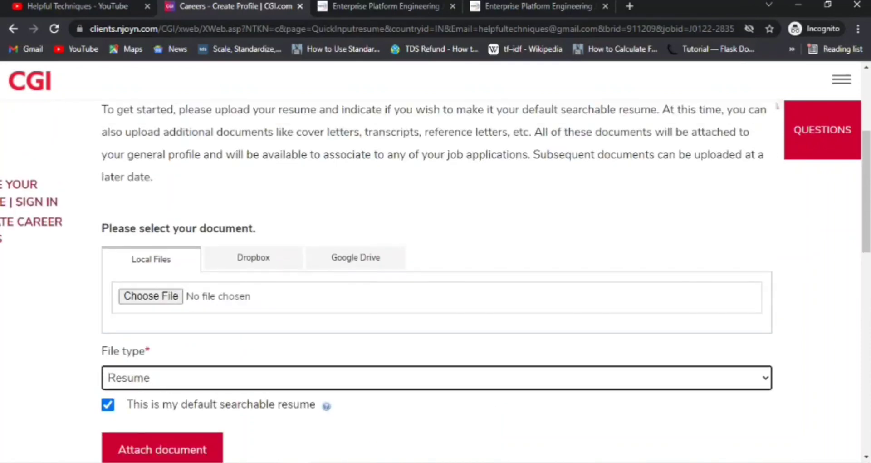
{"action": "scroll", "scroll_direction": "up", "scroll_amount": 3}
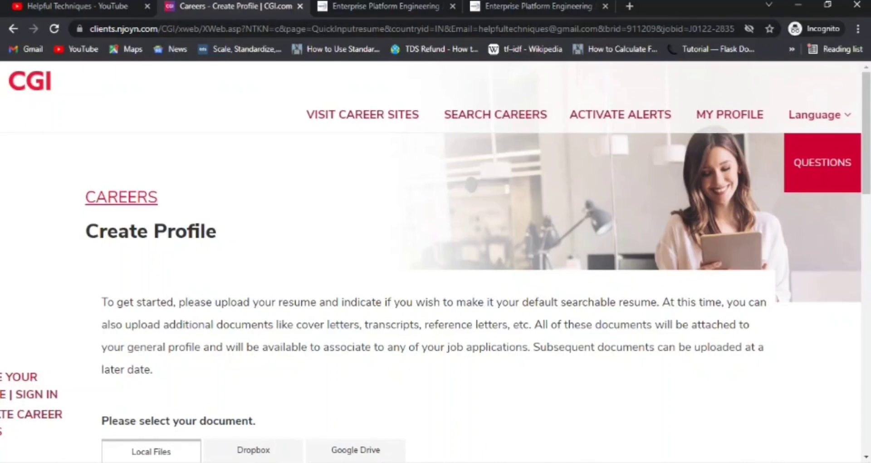
{"action": "scroll", "scroll_direction": "down", "scroll_amount": 3}
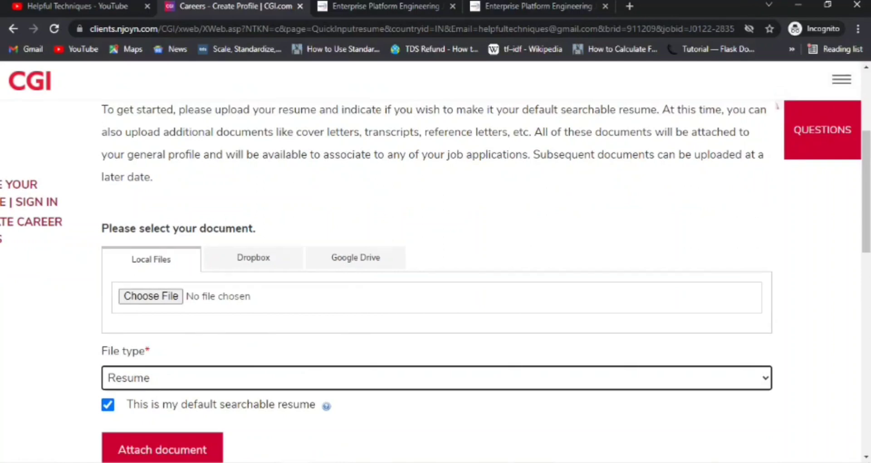
{"action": "scroll", "scroll_direction": "down", "scroll_amount": 3}
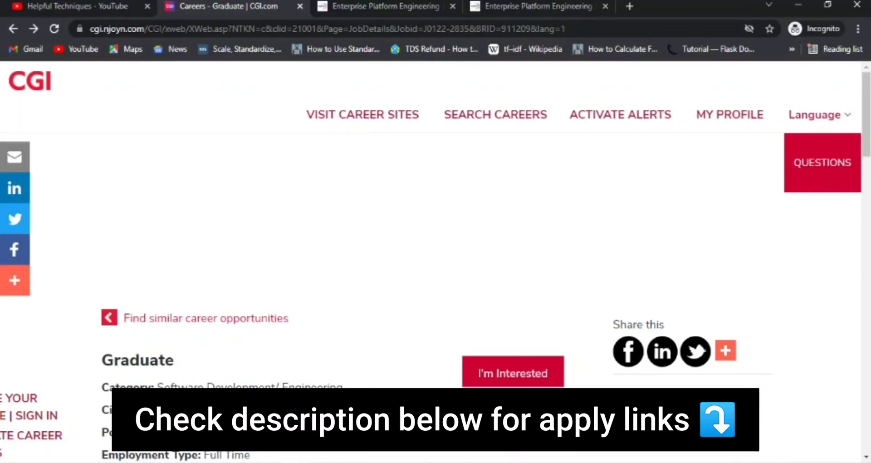
Scroll down through the Graduate position description and skills
{"action": "scroll", "scroll_direction": "down", "scroll_amount": 3}
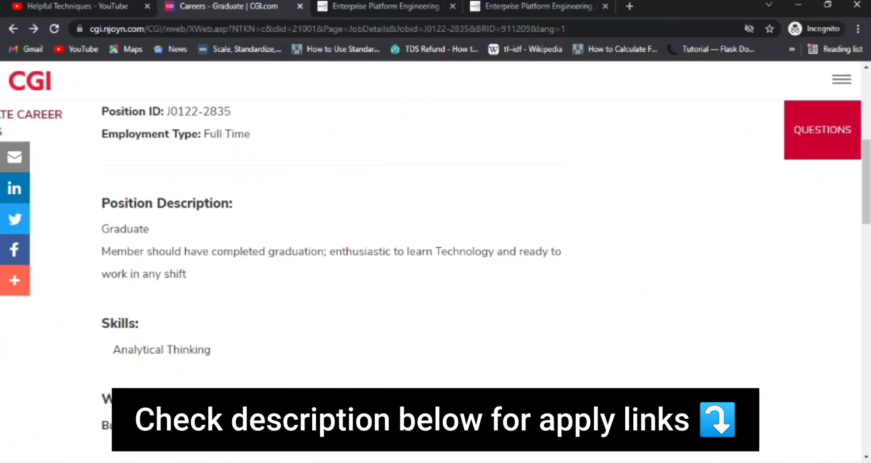
{"action": "scroll", "scroll_direction": "down", "scroll_amount": 3}
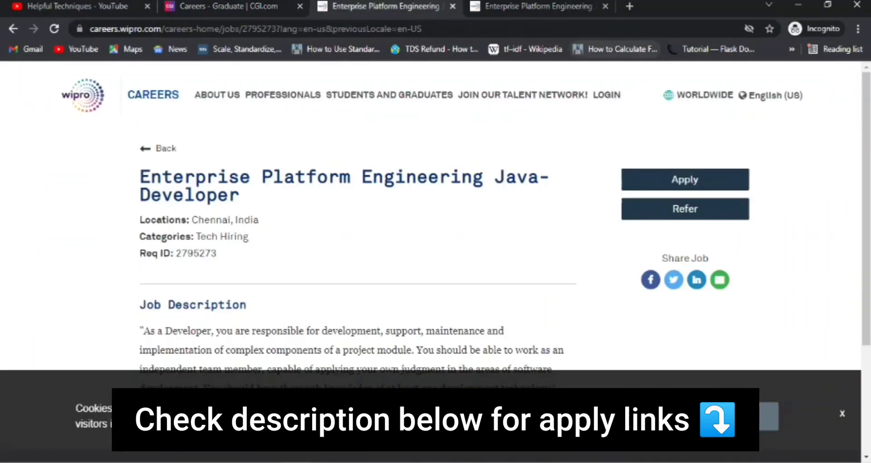
Select the Wipro posting's web address, then scroll the CGI Graduate posting to its skills
{"action": "left_click", "coordinate": [246, 29]}
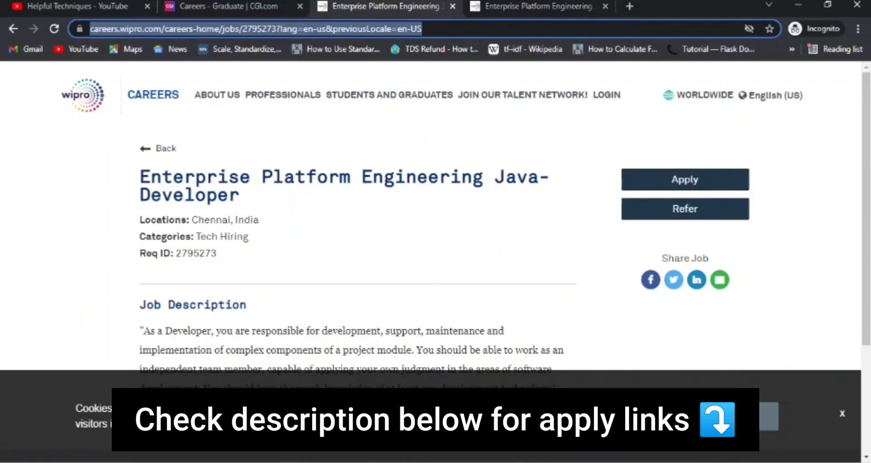
{"action": "left_click", "coordinate": [233, 7]}
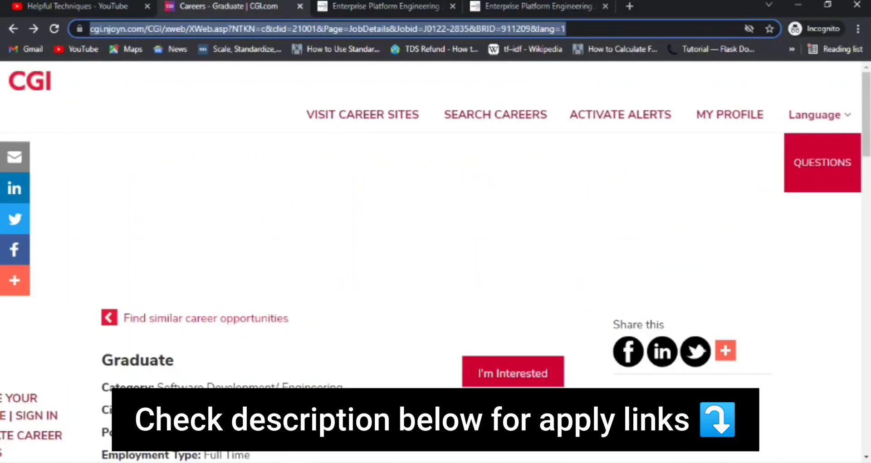
{"action": "scroll", "scroll_direction": "down", "scroll_amount": 3}
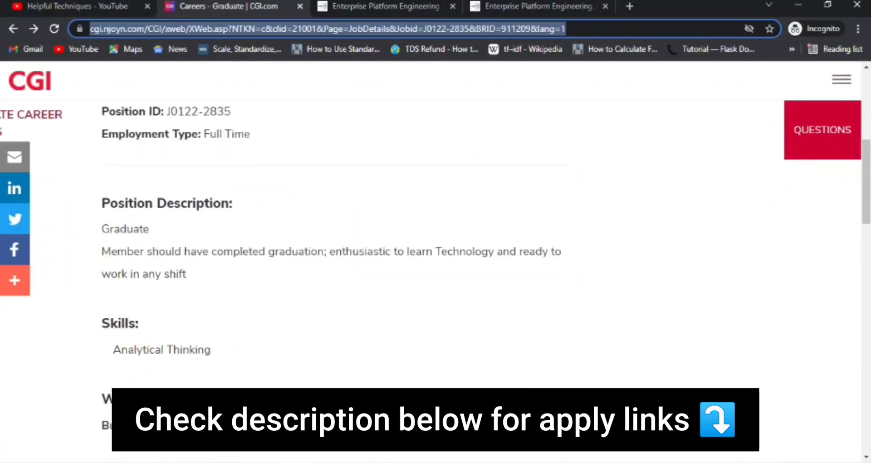